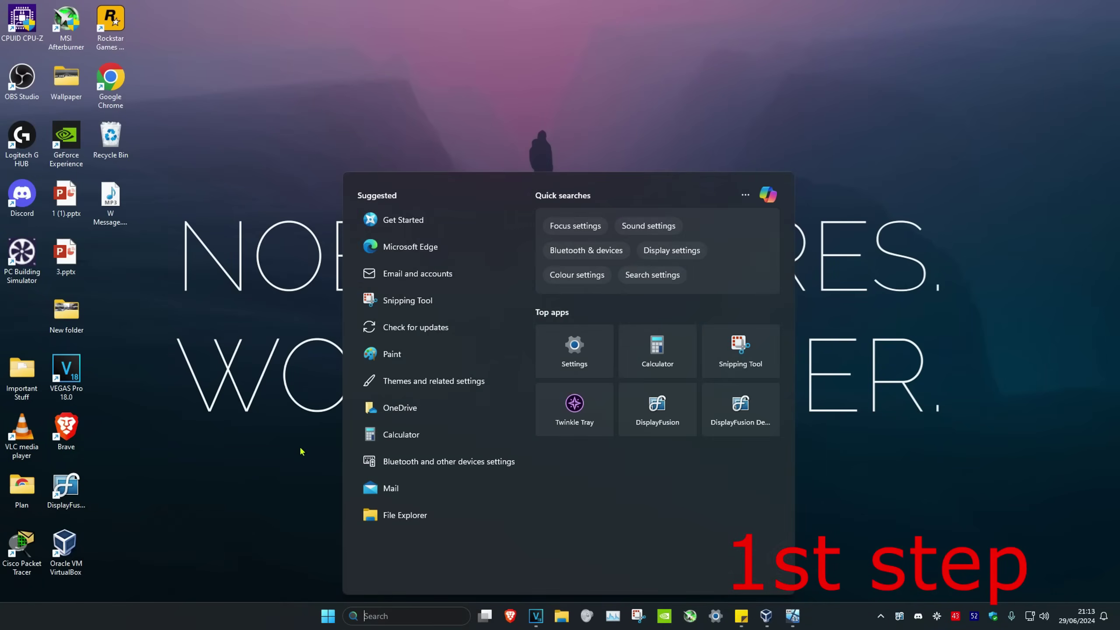
Launch Task Manager from a Start search for 'task manager'
type("task manager")
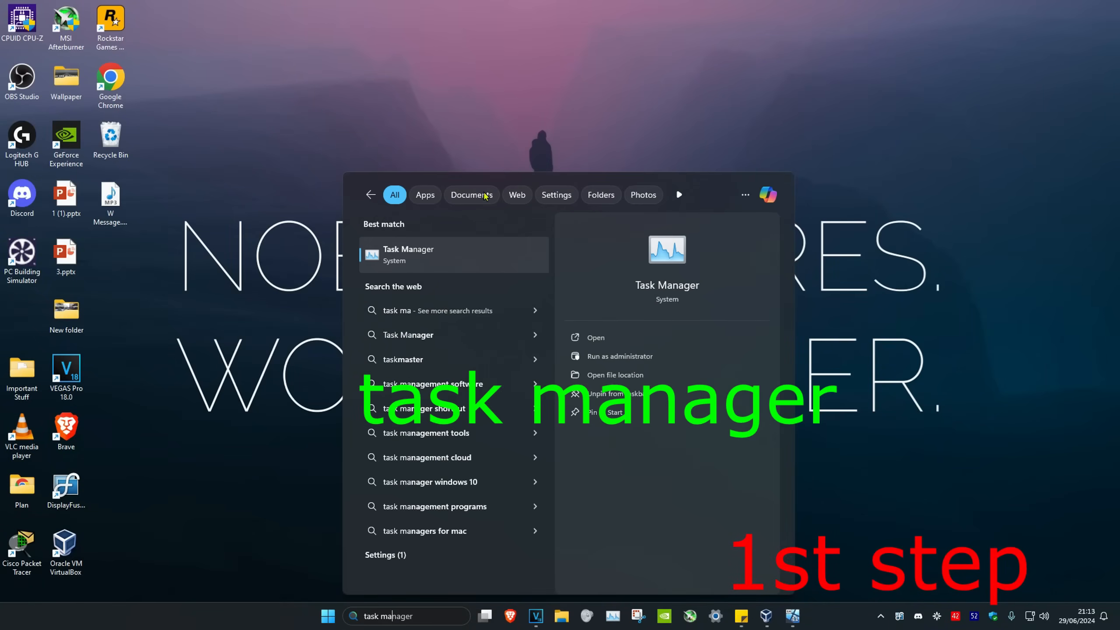
left_click(595, 337)
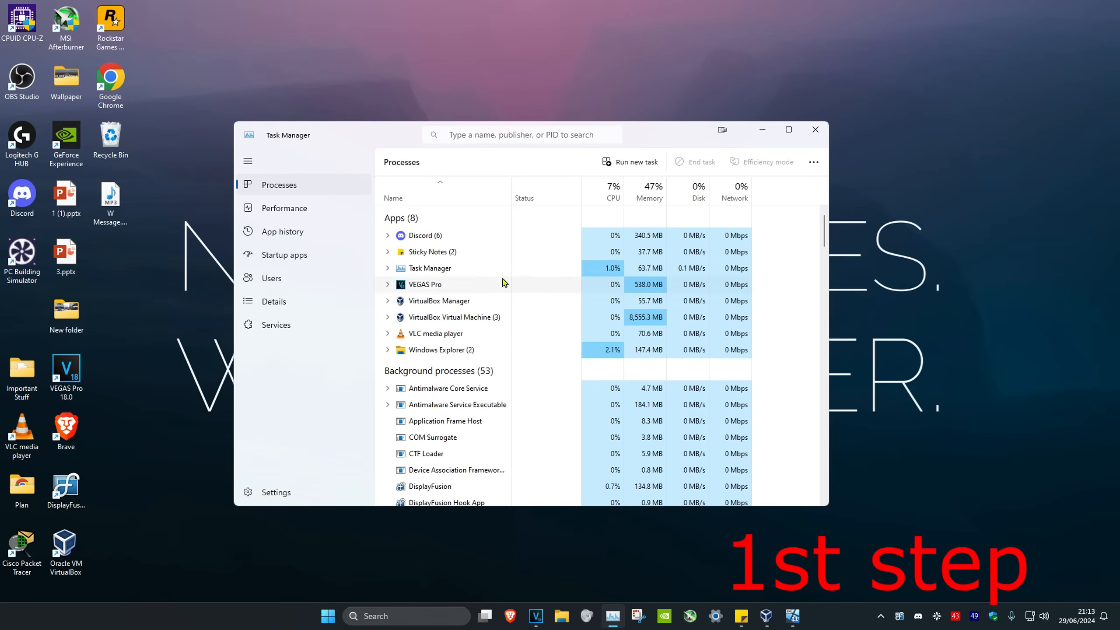
mouse_move(464, 252)
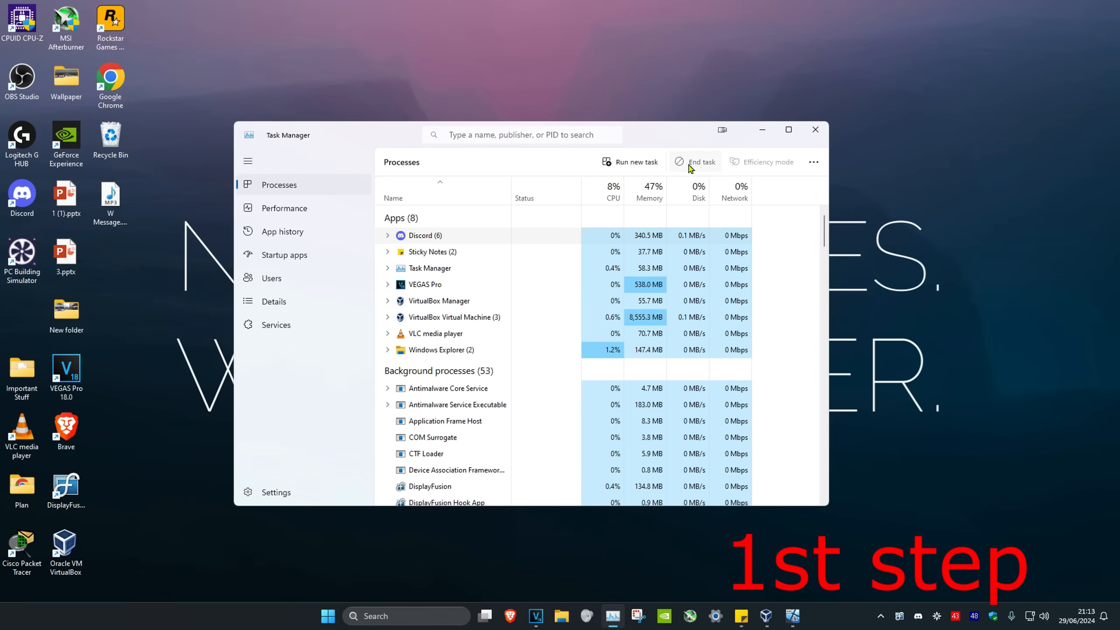
End the Discord task and open the Discord folder under %localappdata% in File Explorer
left_click(814, 130)
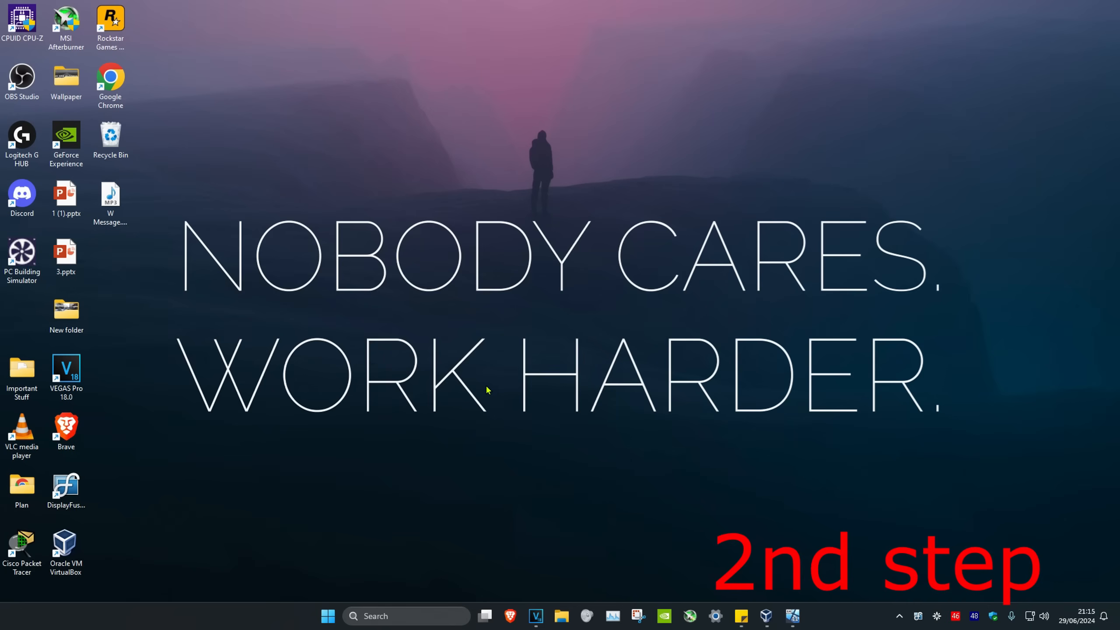
type("%appdata%")
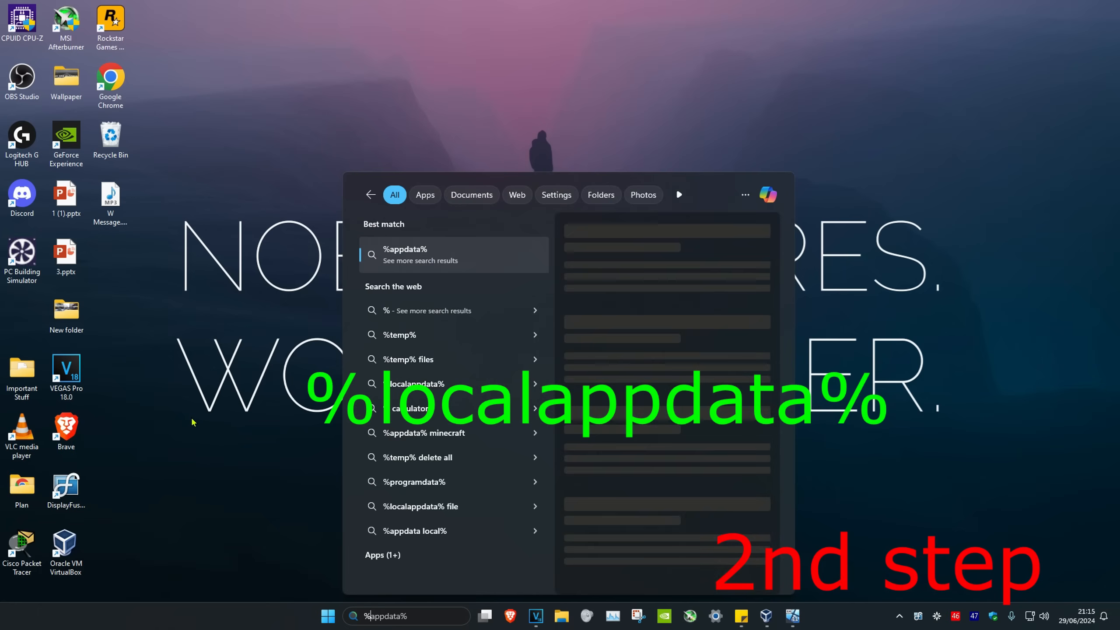
type("%localappdata%")
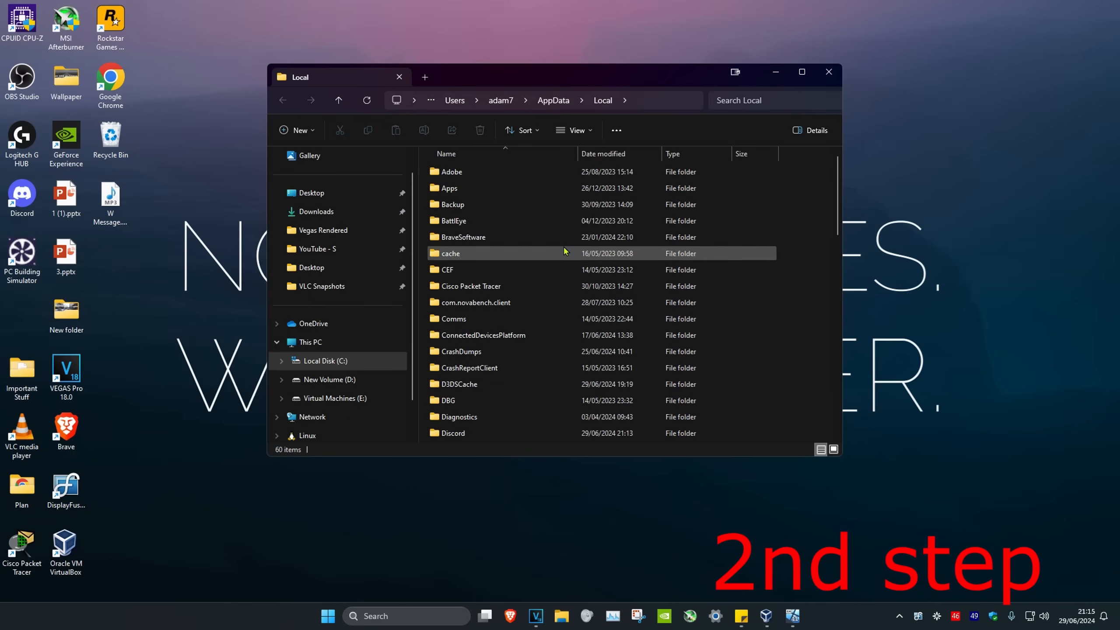
scroll("down", 3)
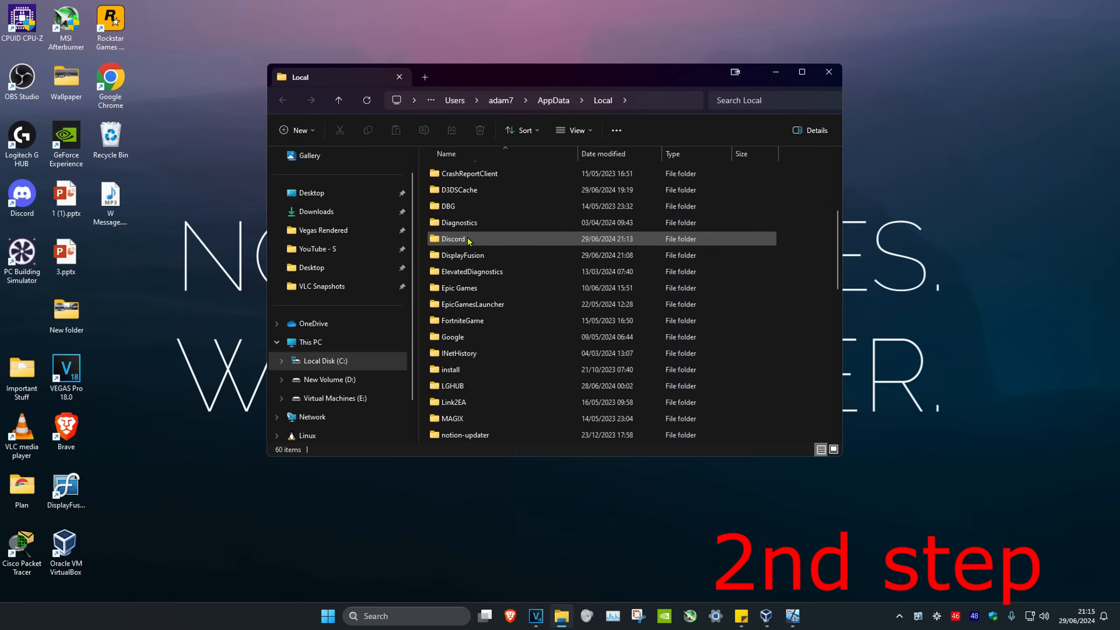
double_click(452, 239)
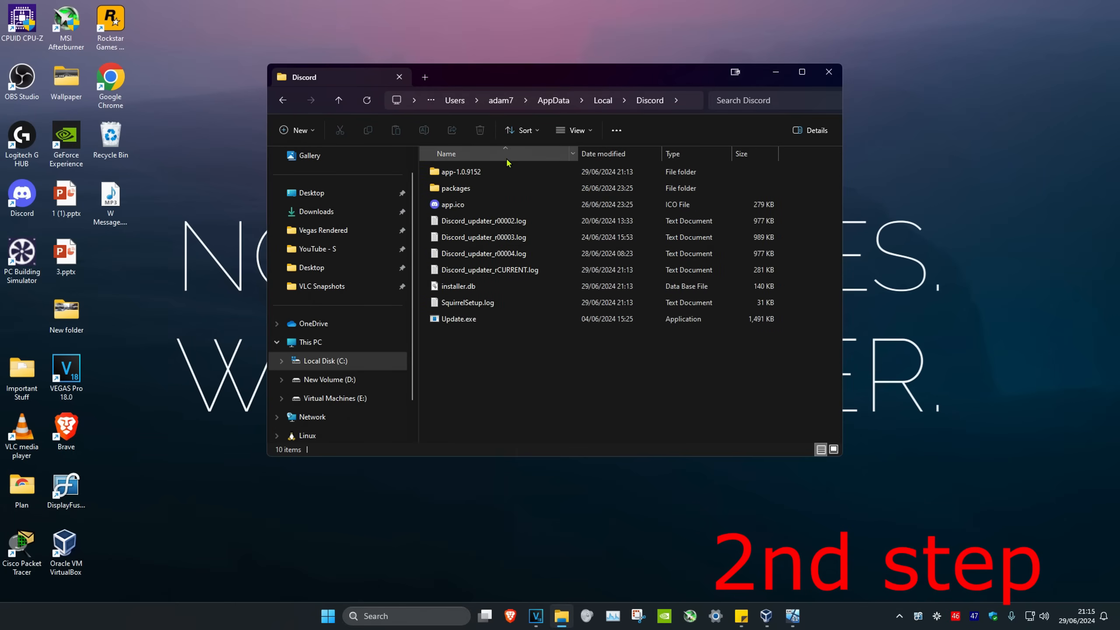
mouse_move(458, 318)
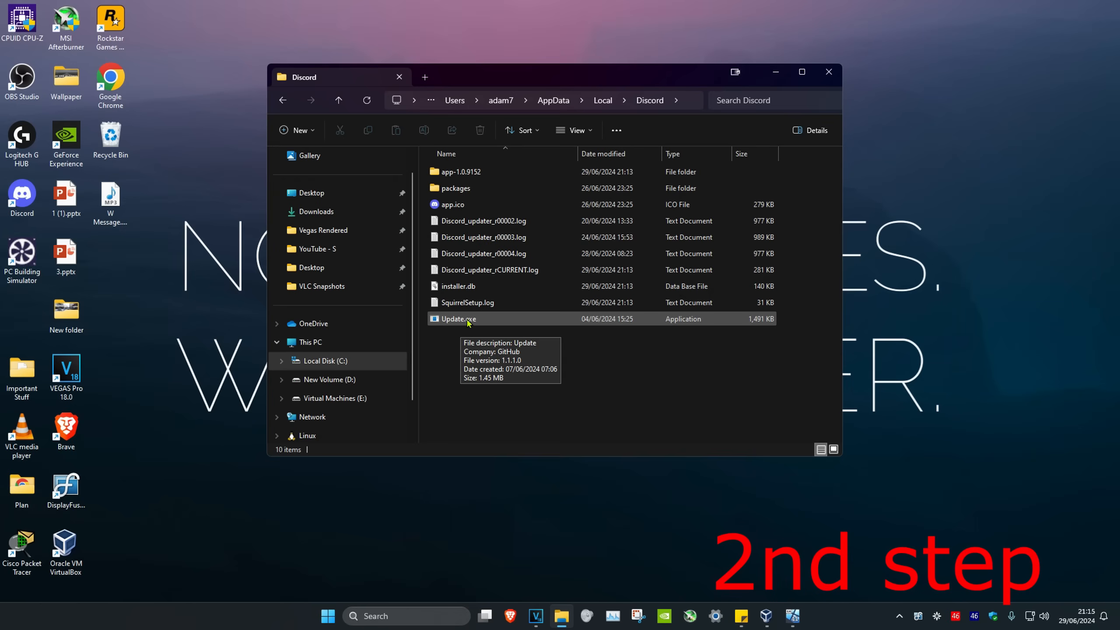
Rename Update.exe in the Discord folder to 'Update Repair.exe'
left_click(459, 319)
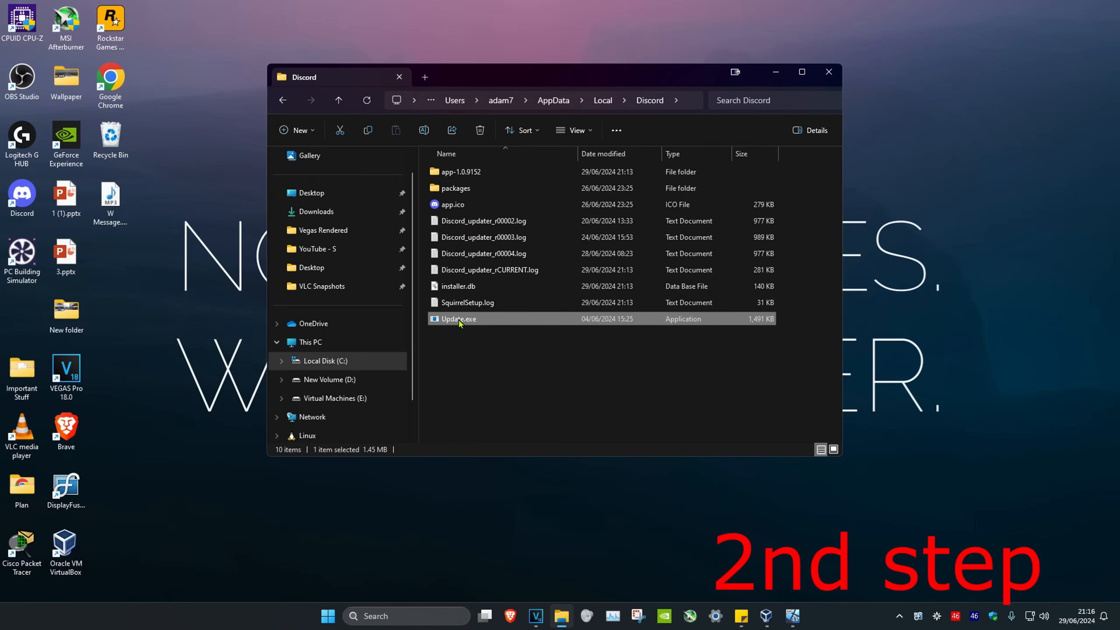
right_click(458, 319)
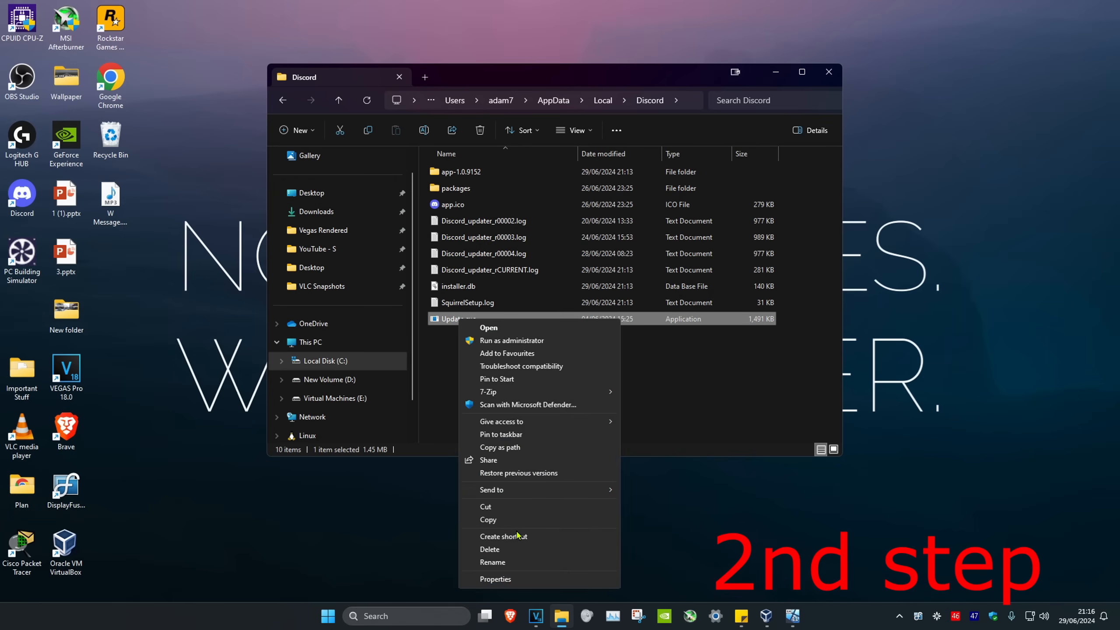
left_click(492, 563)
type(" Repair")
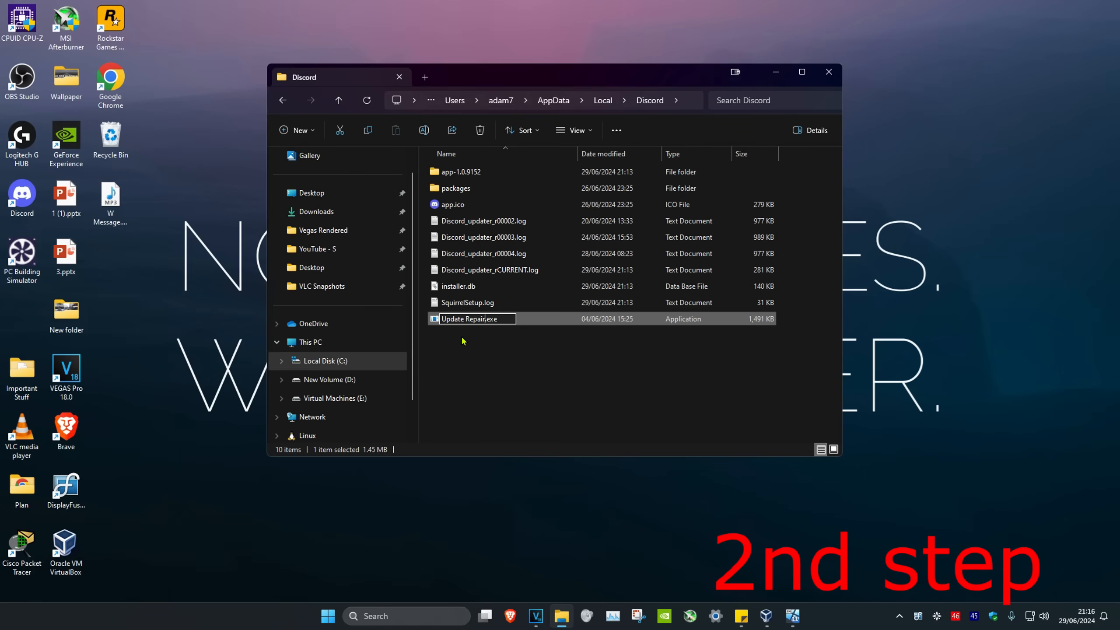
left_click(465, 350)
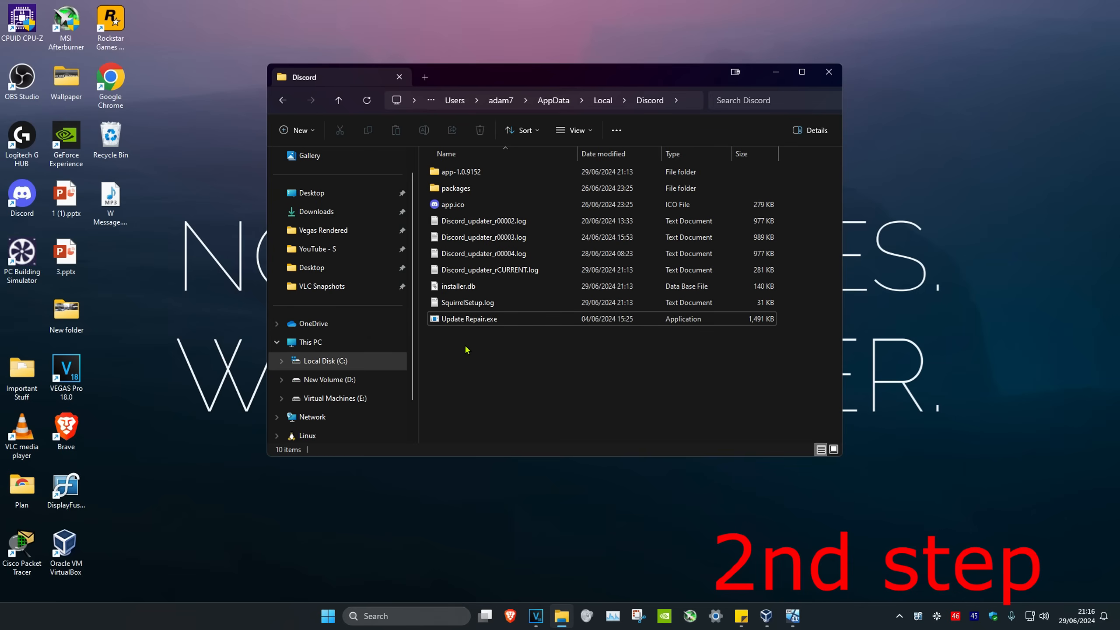
left_click(828, 71)
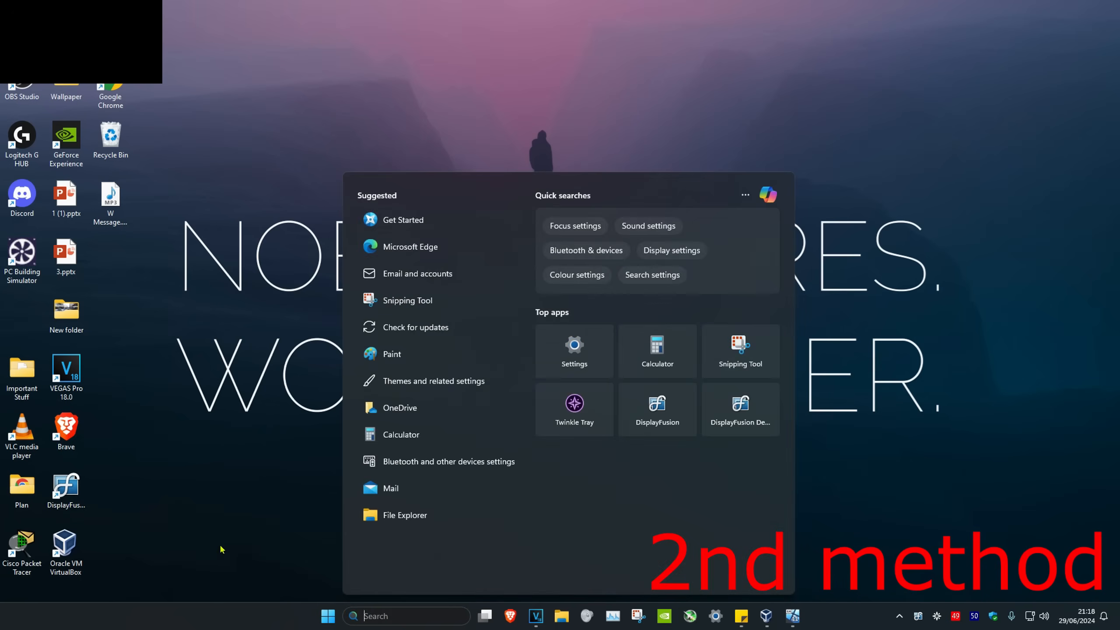
Open 'Add or remove programs' and choose Uninstall for Discord, leaving the confirmation unanswered
type("add or remove programs")
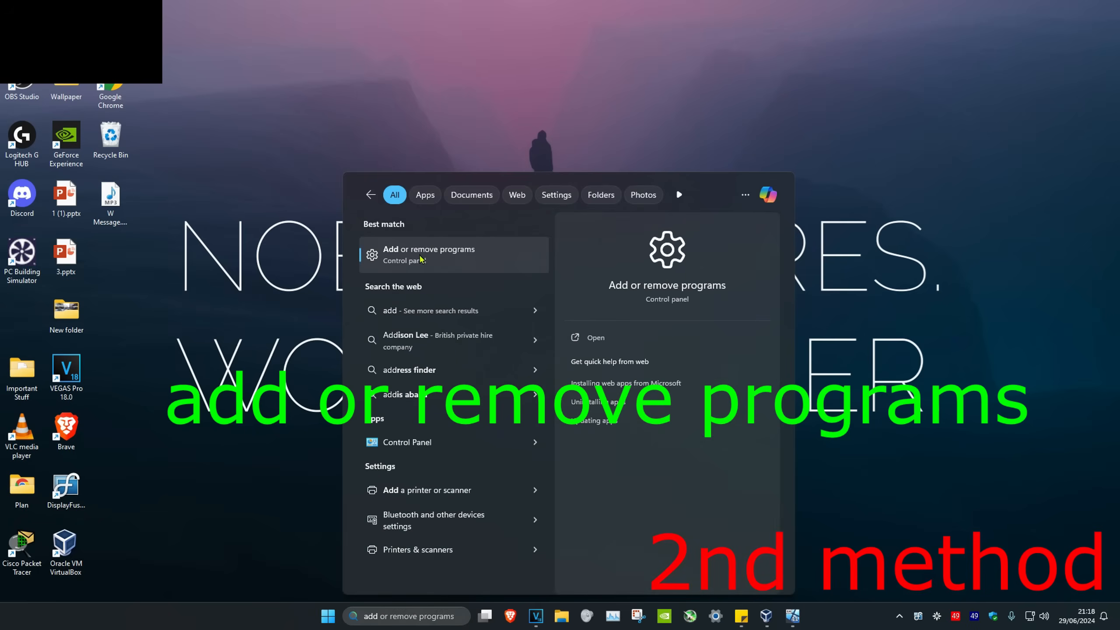
left_click(429, 255)
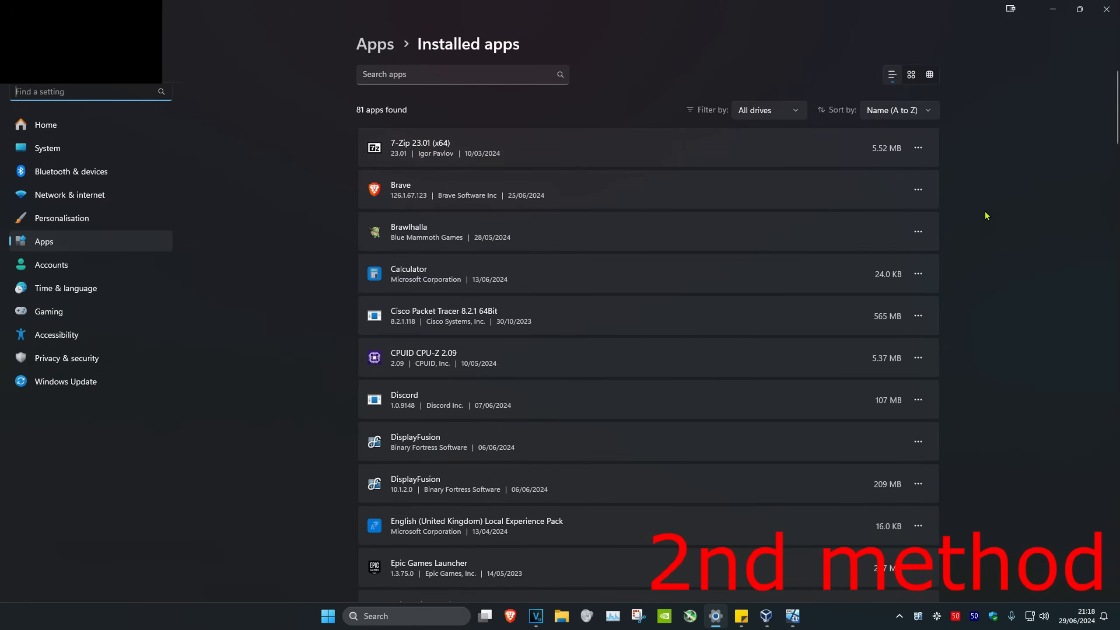
scroll("down", 3)
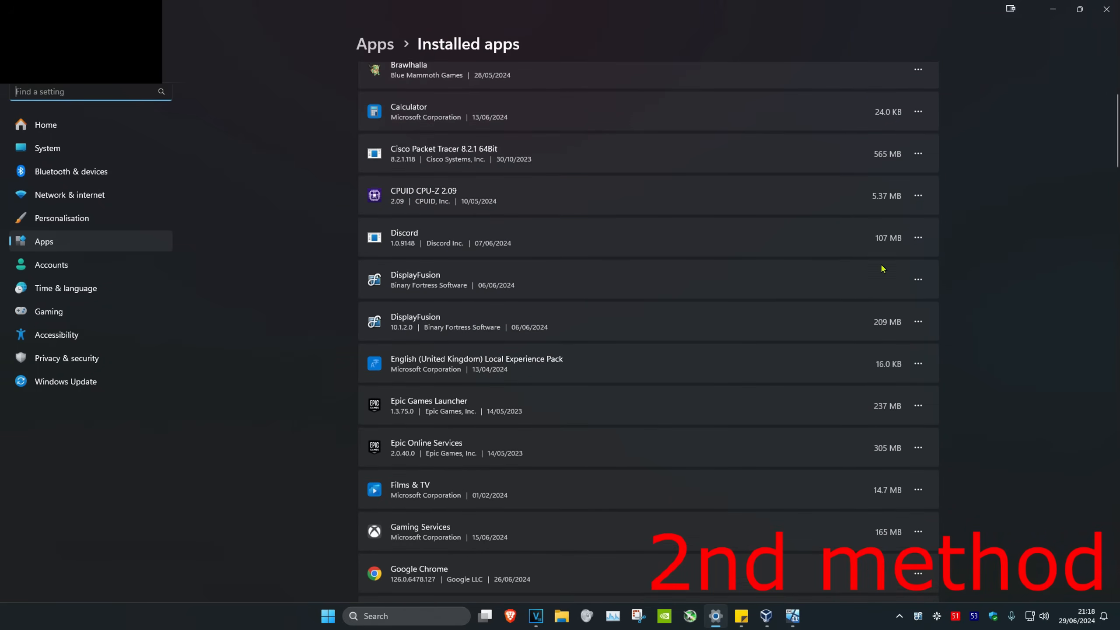
left_click(919, 279)
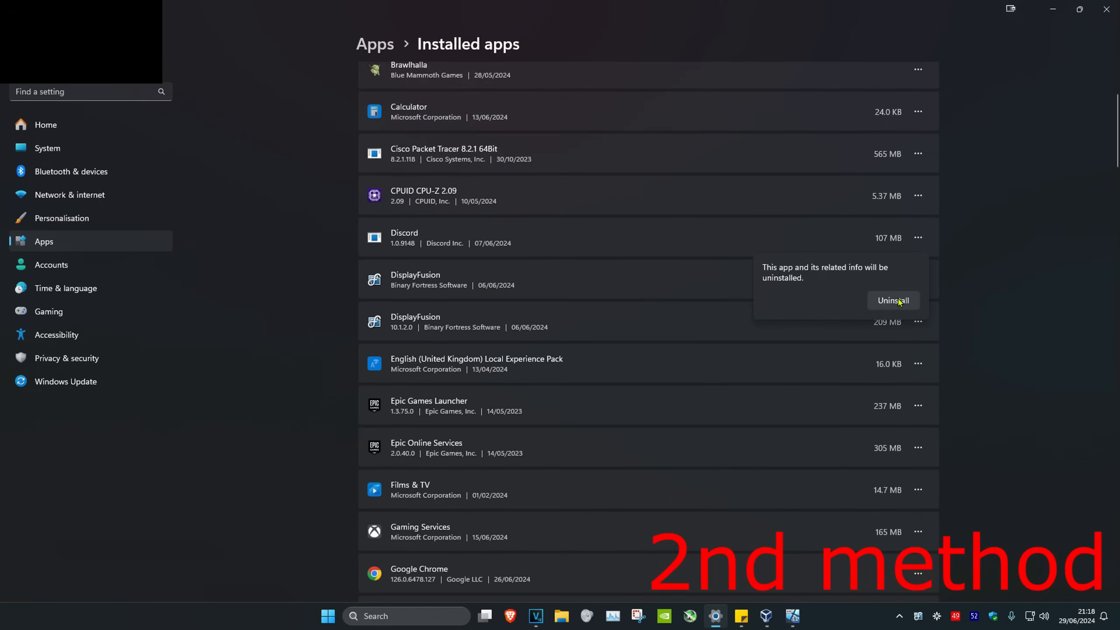